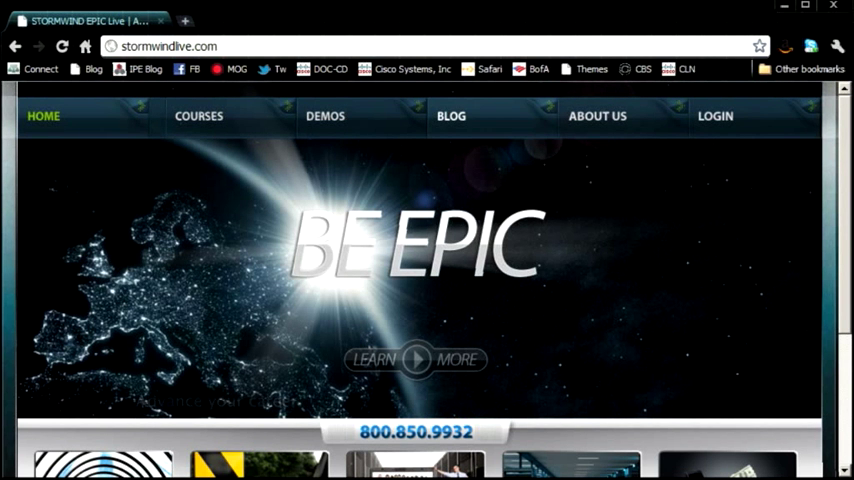
Open the StormWind Epic Live blog from the site navigation and scroll through recent posts
{"action": "left_click", "coordinate": [450, 116]}
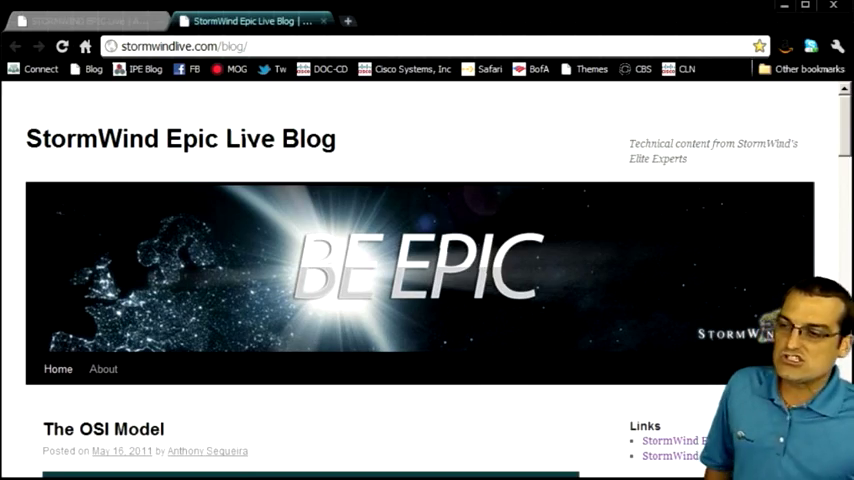
{"action": "scroll", "scroll_direction": "down", "scroll_amount": 3}
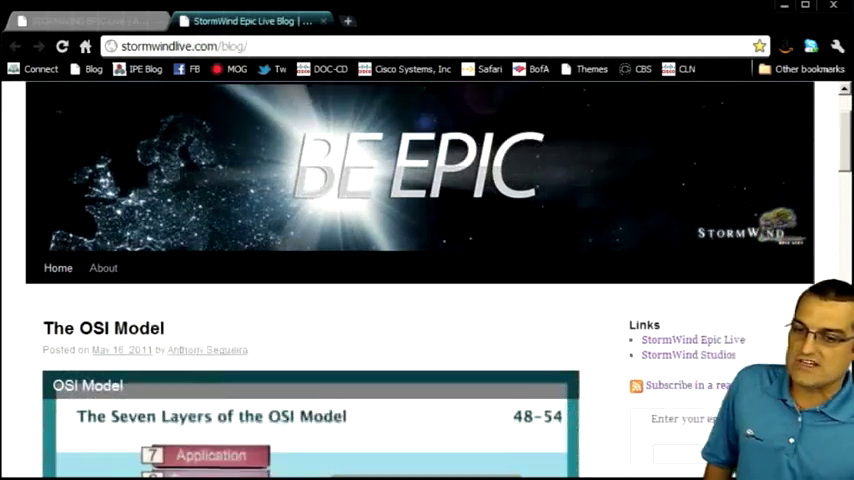
{"action": "scroll", "scroll_direction": "down", "scroll_amount": 3}
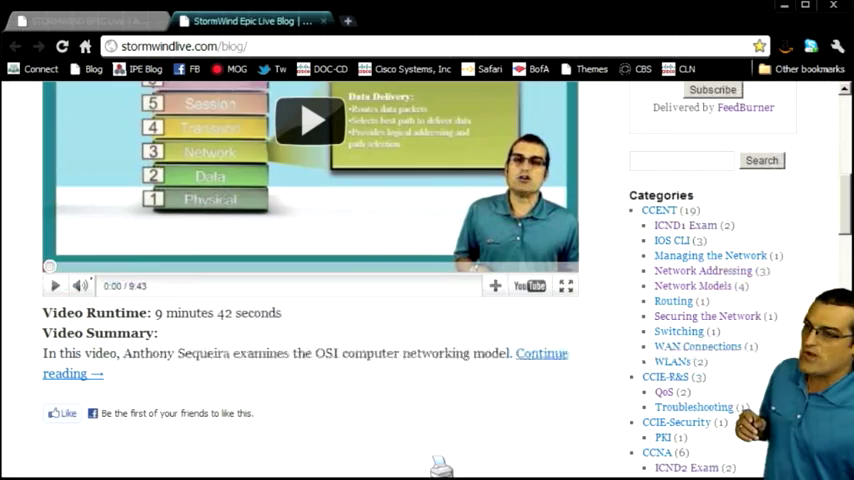
{"action": "scroll", "scroll_direction": "down", "scroll_amount": 3}
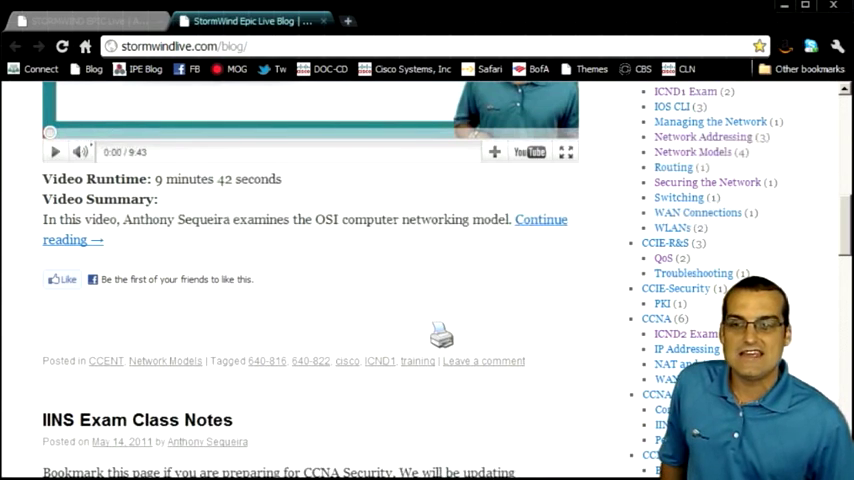
Filter to the QoS category and reach 'The Software Queue Versus the Hardware Queue' article
{"action": "left_click", "coordinate": [664, 258]}
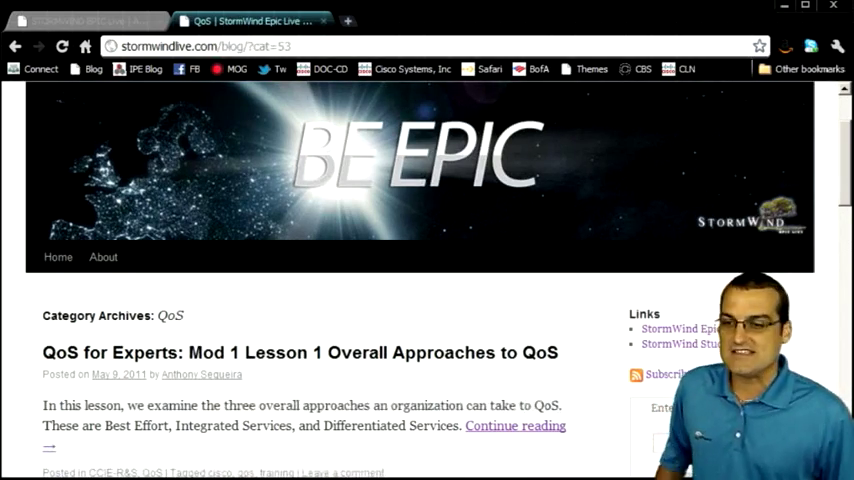
{"action": "scroll", "scroll_direction": "down", "scroll_amount": 3}
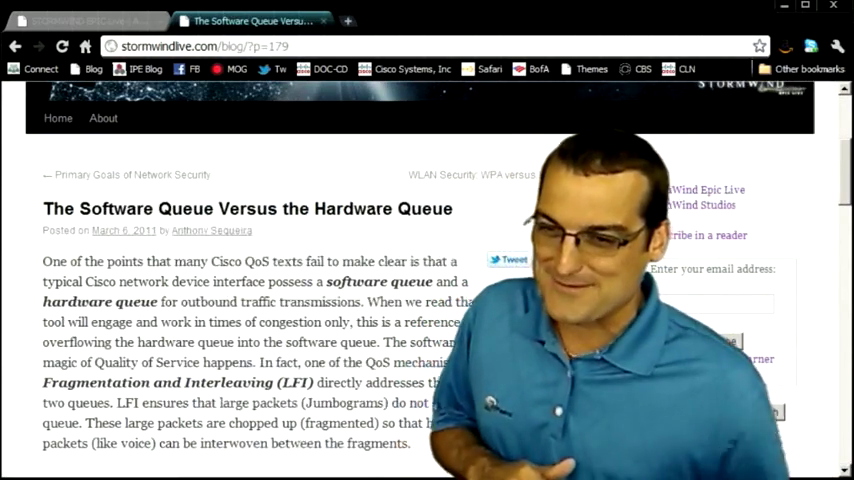
{"action": "scroll", "scroll_direction": "down", "scroll_amount": 3}
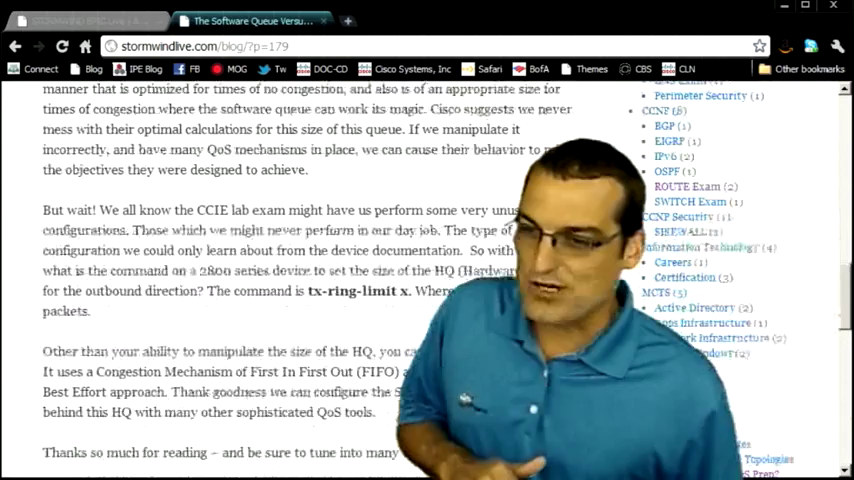
{"action": "scroll", "scroll_direction": "down", "scroll_amount": 3}
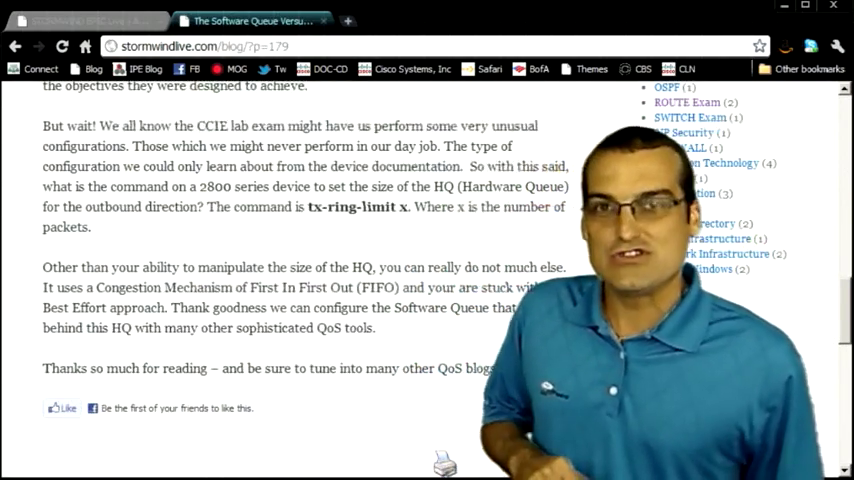
{"action": "scroll", "scroll_direction": "down", "scroll_amount": 3}
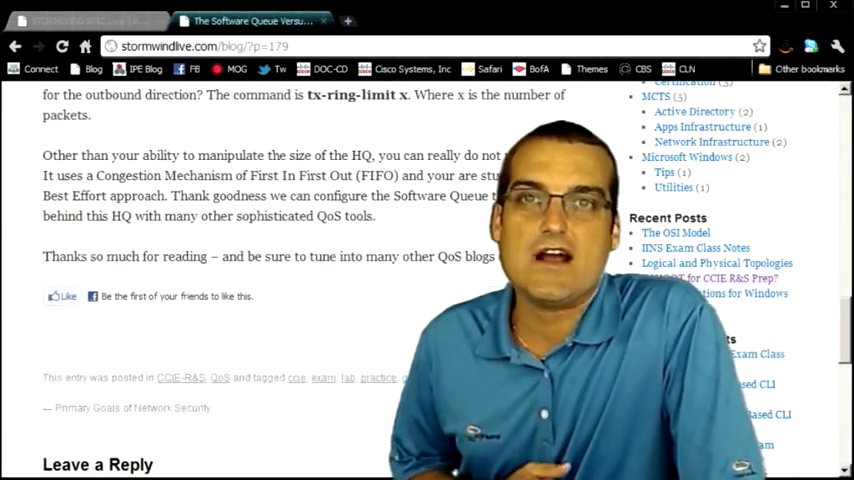
{"action": "scroll", "scroll_direction": "up", "scroll_amount": 3}
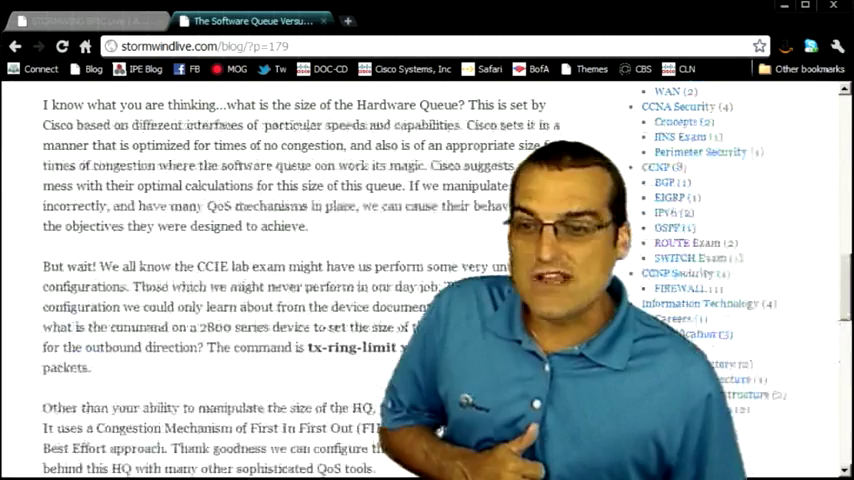
{"action": "scroll", "scroll_direction": "up", "scroll_amount": 3}
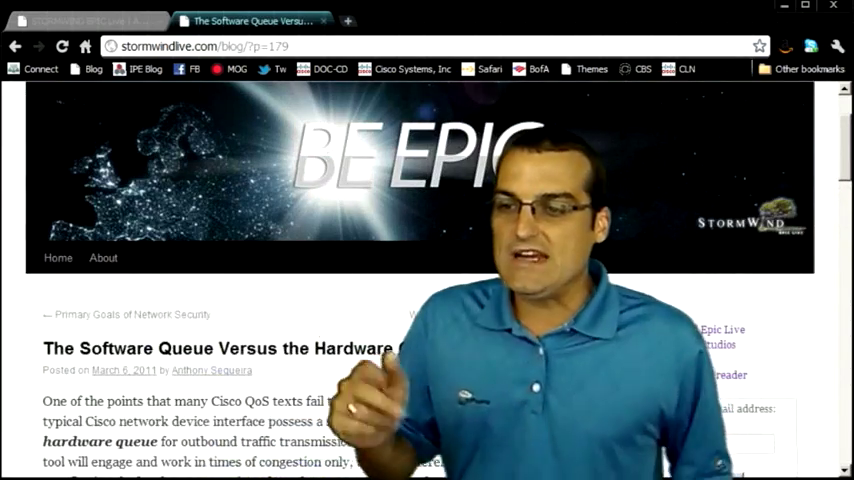